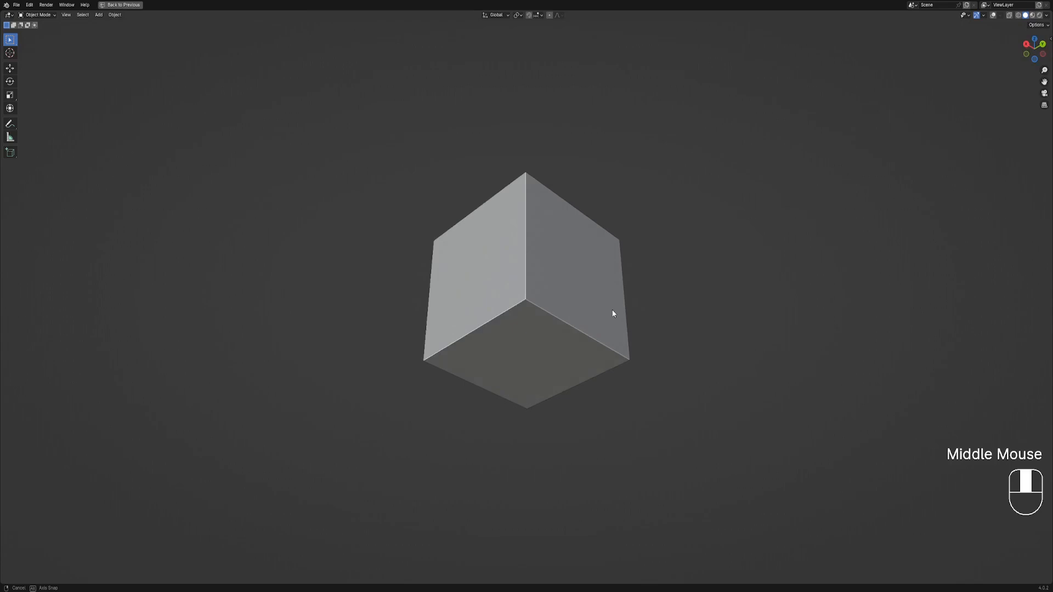
Add loop cuts to the cube, extrude a side face into a shorter pillar, and return to Object Mode.
{"action": "key", "text": "Tab"}
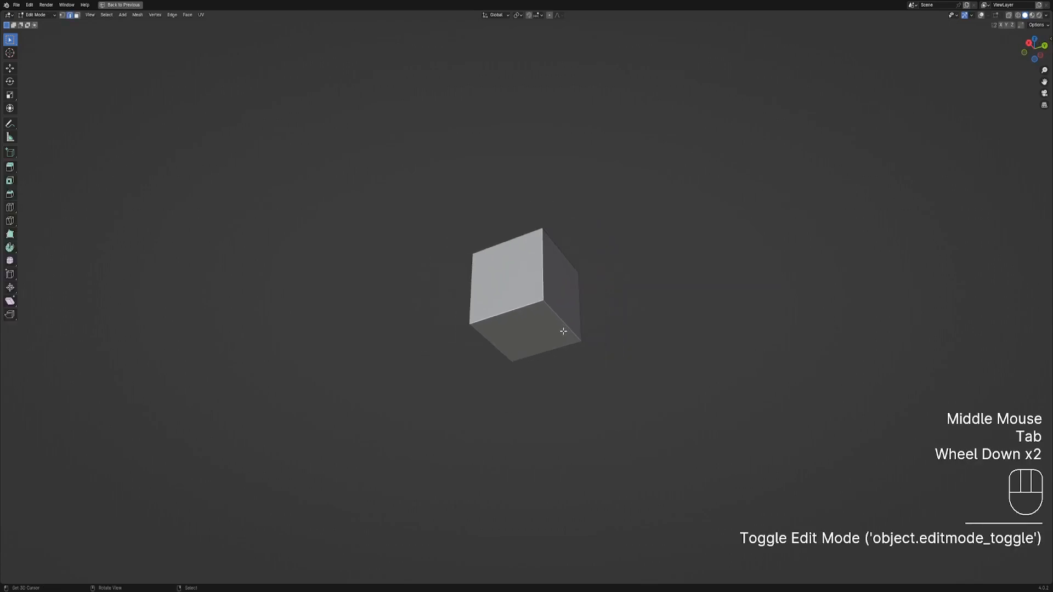
{"action": "key", "text": "x"}
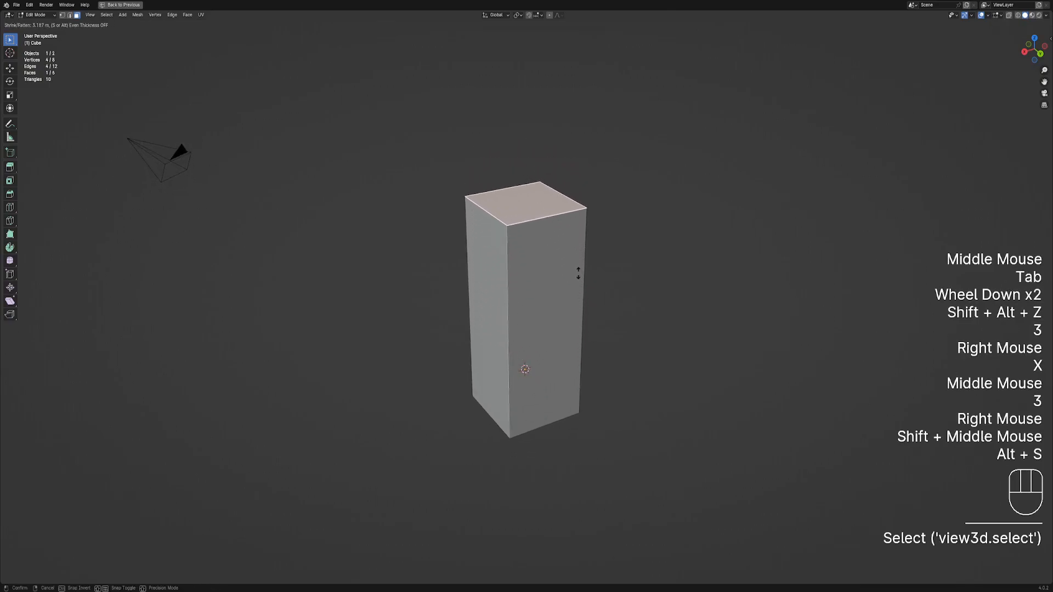
{"action": "key", "text": "ctrl+r"}
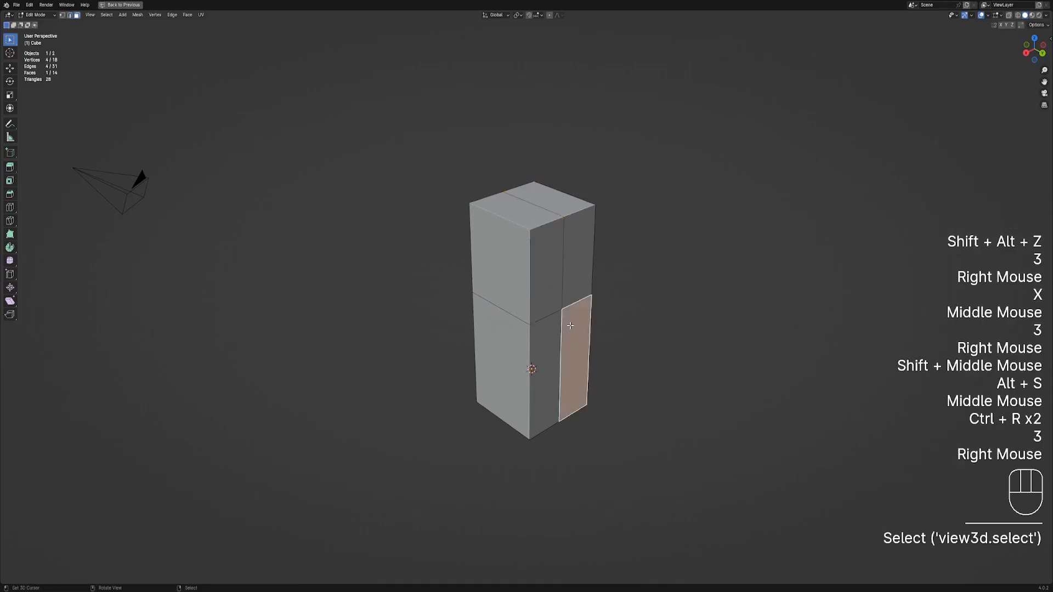
{"action": "key", "text": "e"}
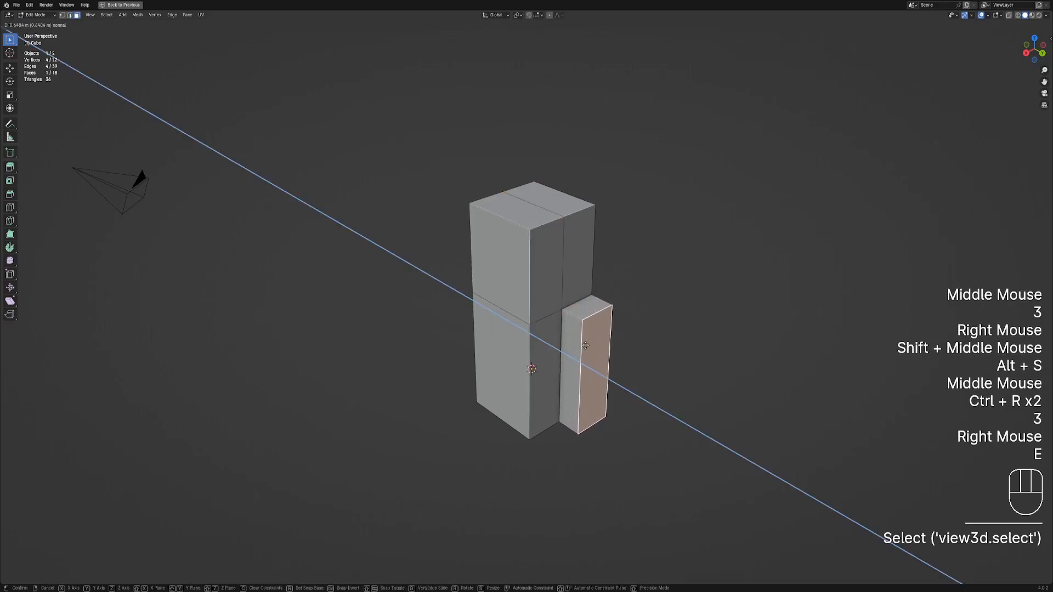
{"action": "key", "text": "Tab"}
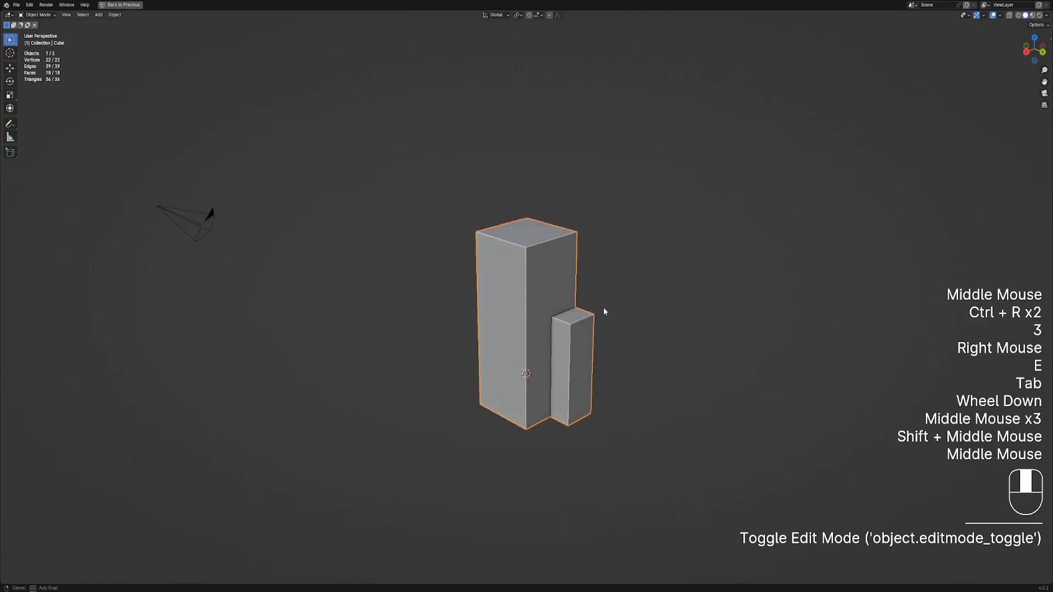
{"action": "key", "text": "Tab"}
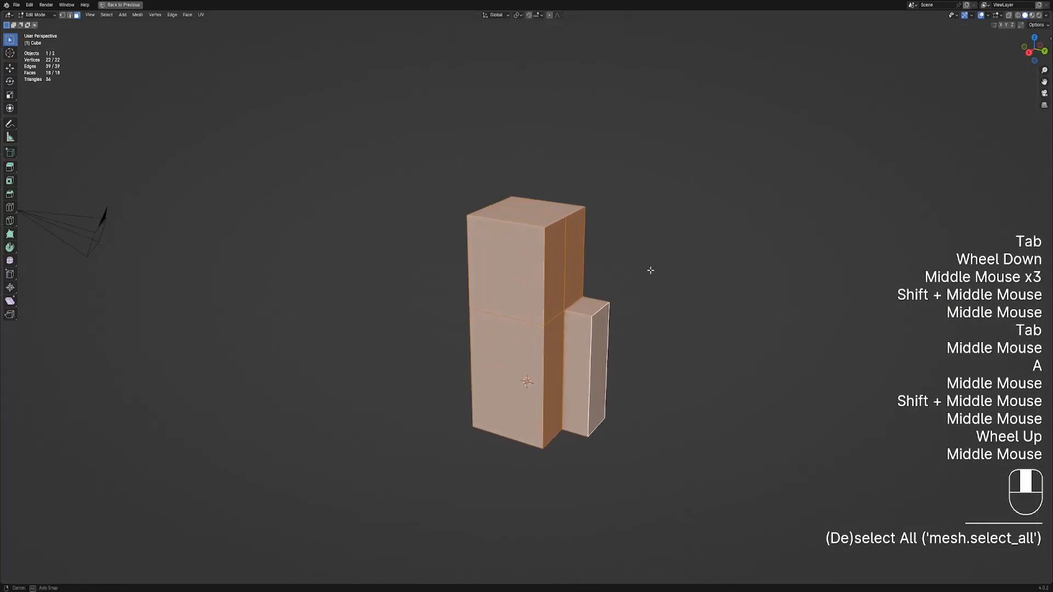
{"action": "key", "text": "Tab"}
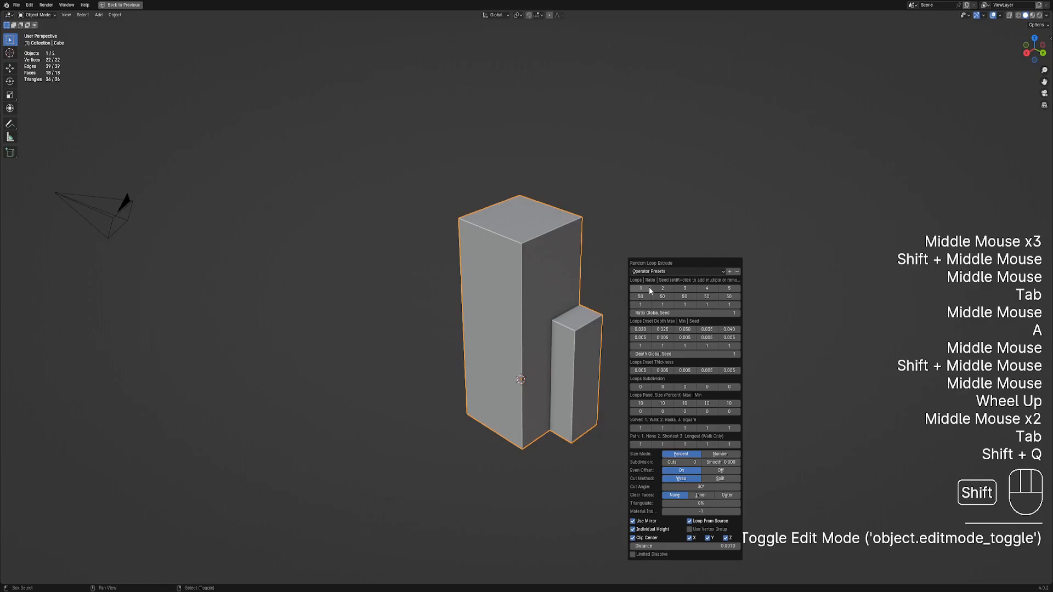
Enable additional extrude loops and raise the panel subdivision in Random Loop Extrude.
{"action": "left_click", "coordinate": [662, 288]}
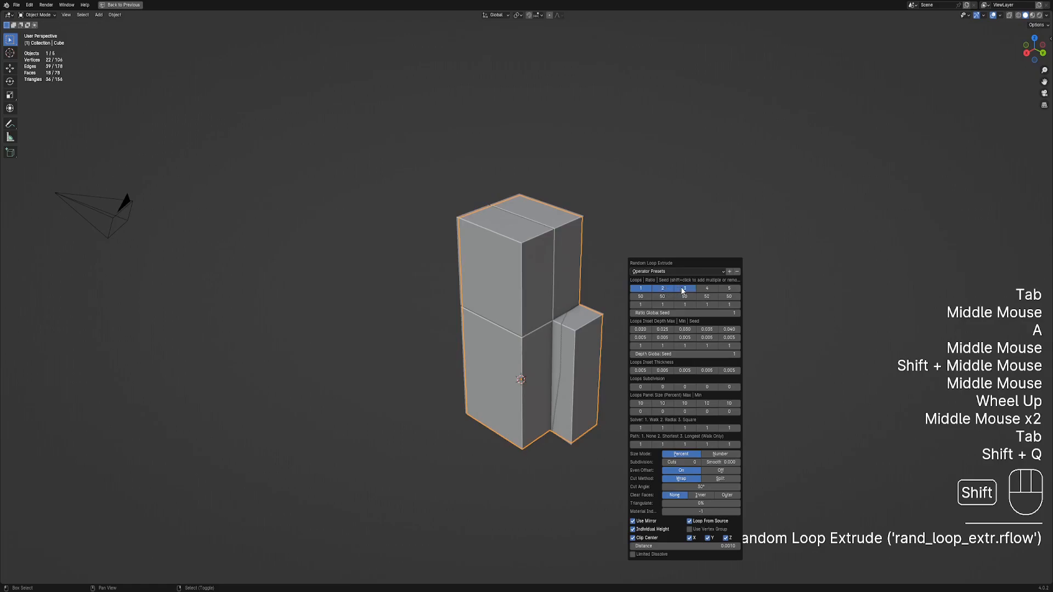
{"action": "left_click", "coordinate": [685, 288]}
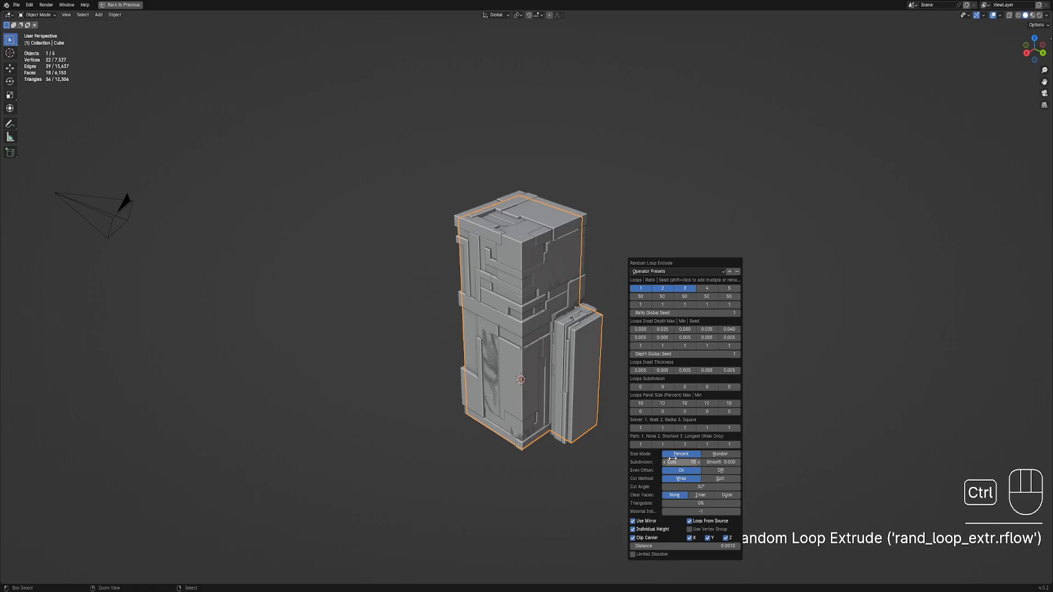
{"action": "mouse_move", "coordinate": [682, 461]}
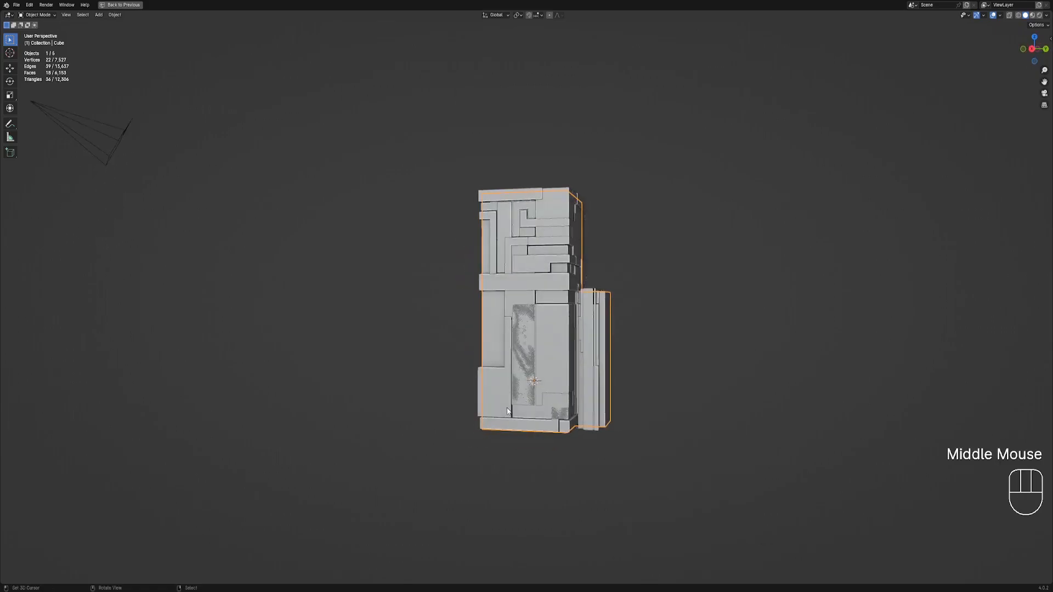
Reopen the Random Loop Extrude settings with F9 and adjust the inset depth values.
{"action": "scroll", "scroll_direction": "up", "scroll_amount": 3}
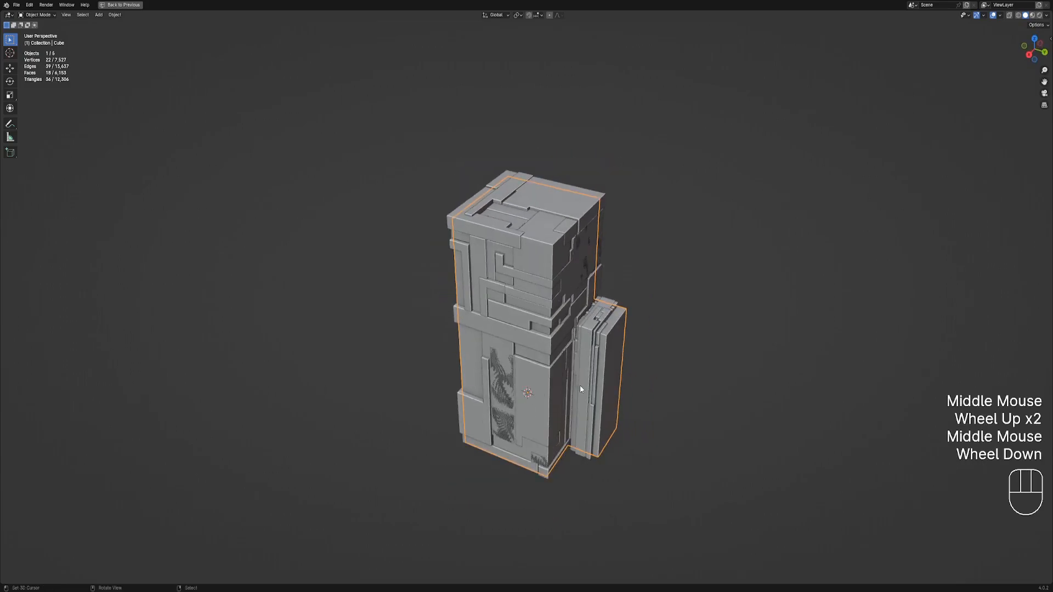
{"action": "scroll", "scroll_direction": "down", "scroll_amount": 3}
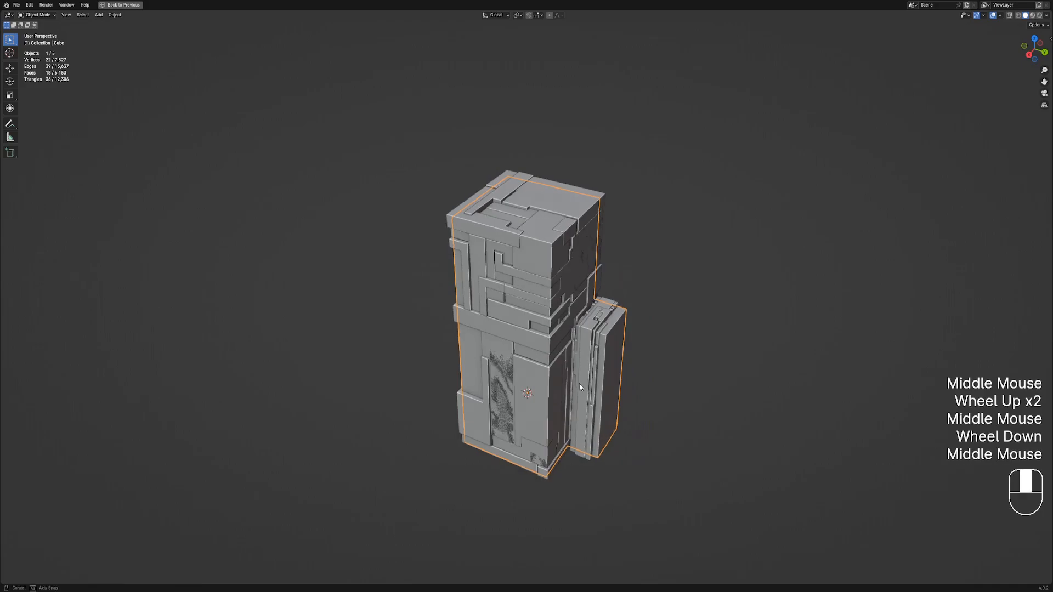
{"action": "key", "text": "F9"}
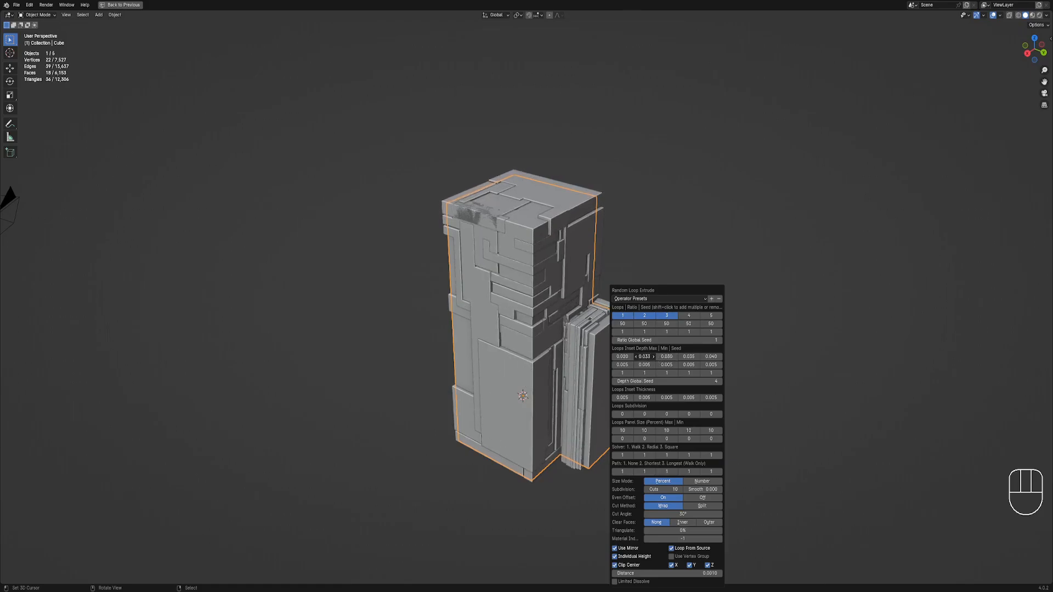
{"action": "scroll", "scroll_direction": "down", "scroll_amount": 3}
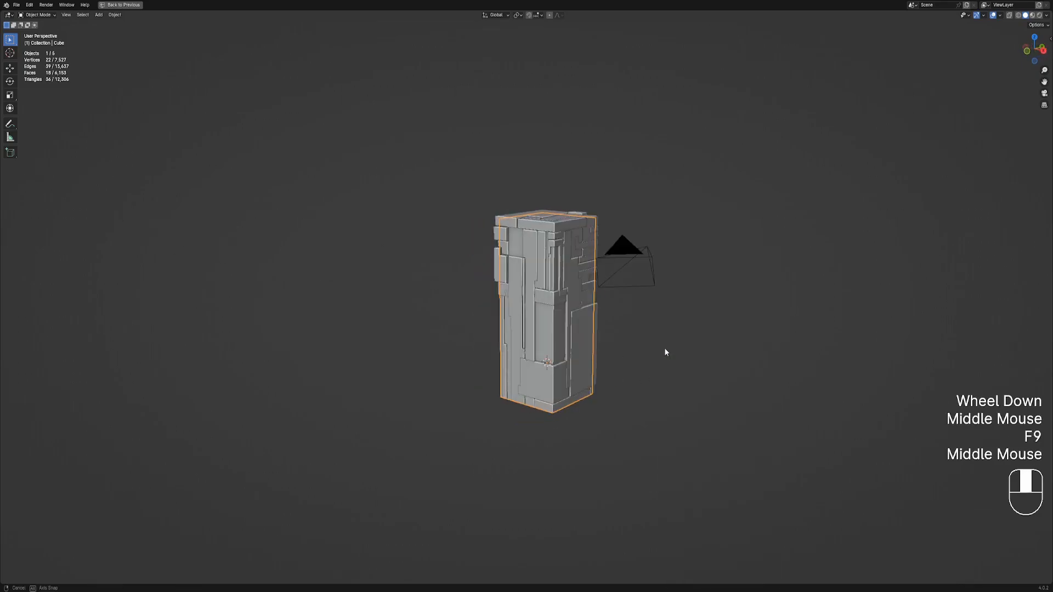
Undo the greeble panels, add another loop cut around the block, and return to Object Mode.
{"action": "key", "text": "Tab"}
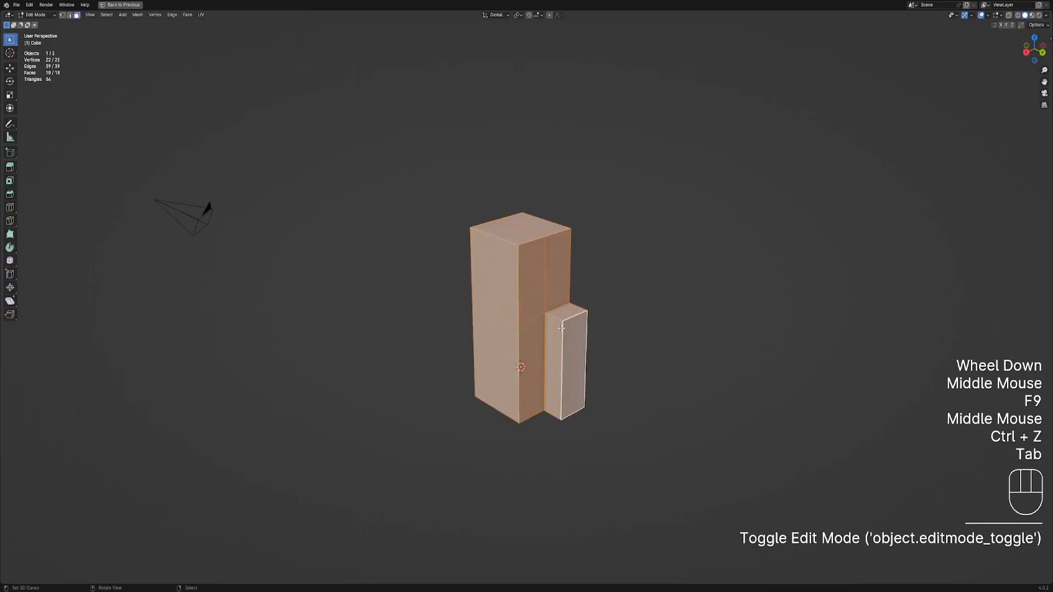
{"action": "key", "text": "ctrl+r"}
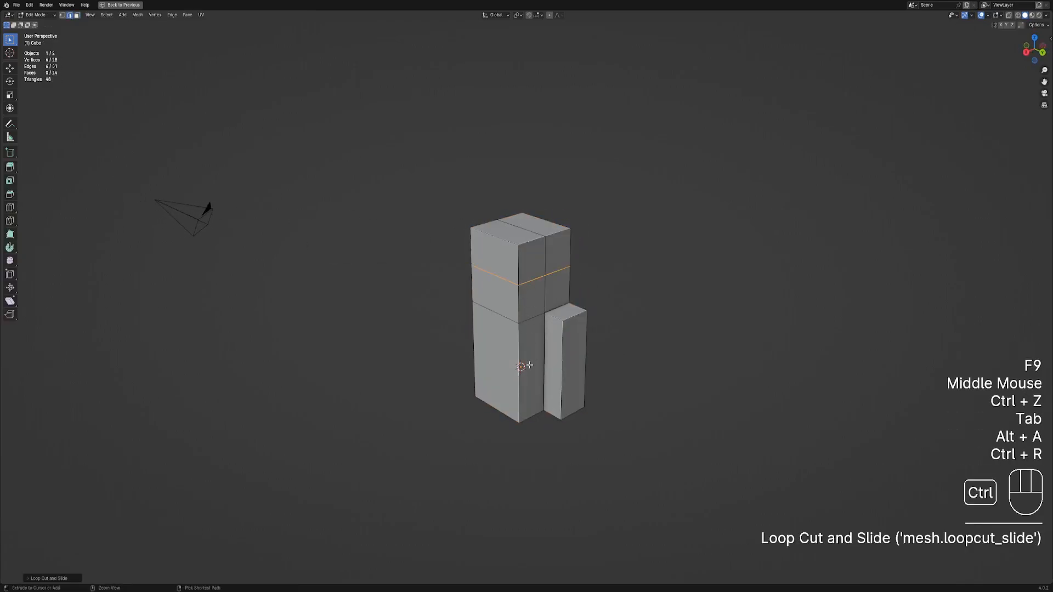
{"action": "key", "text": "alt+a"}
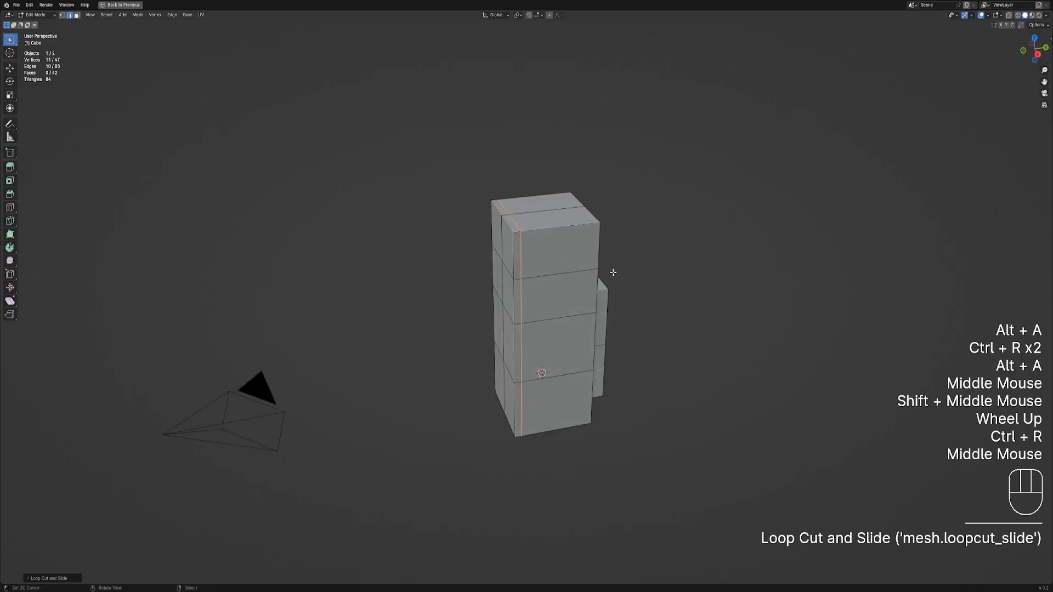
{"action": "key", "text": "Tab"}
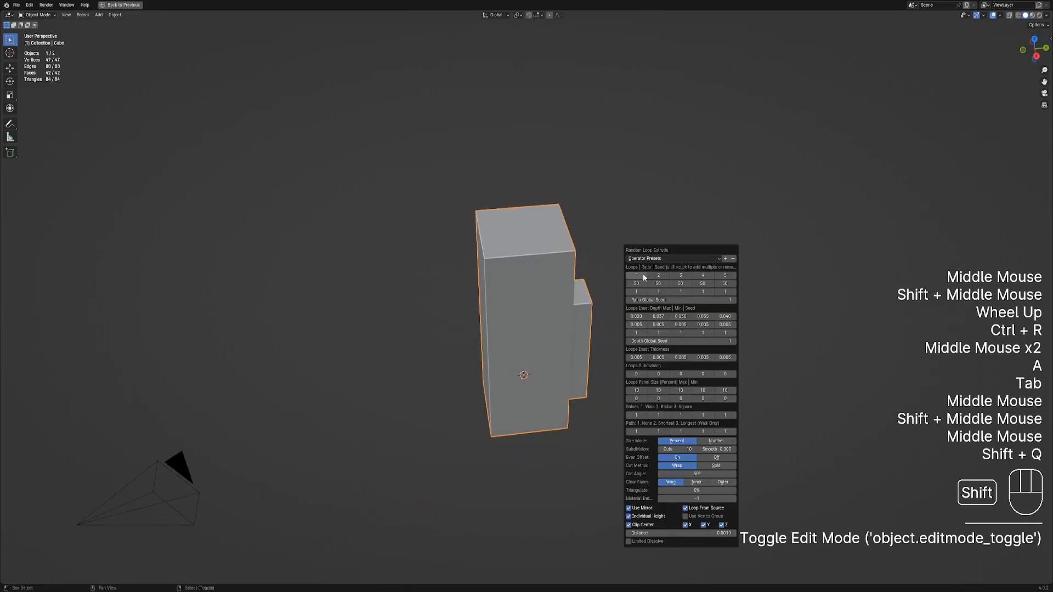
Enable extrude loops 1–3 and change the Ratio Global Seed for new panel placement.
{"action": "left_click", "coordinate": [679, 275]}
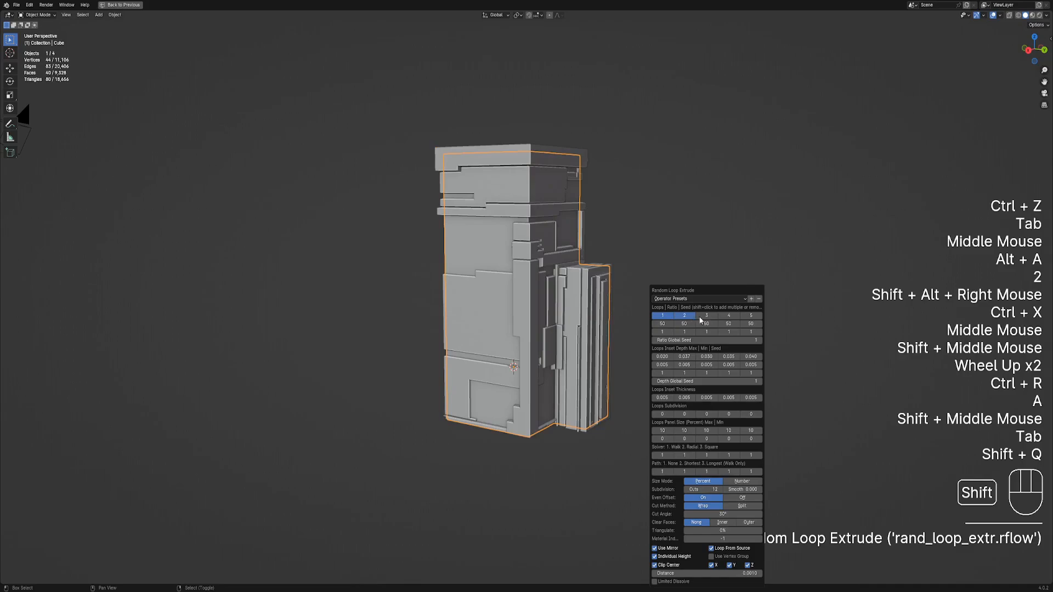
{"action": "left_click", "coordinate": [706, 316]}
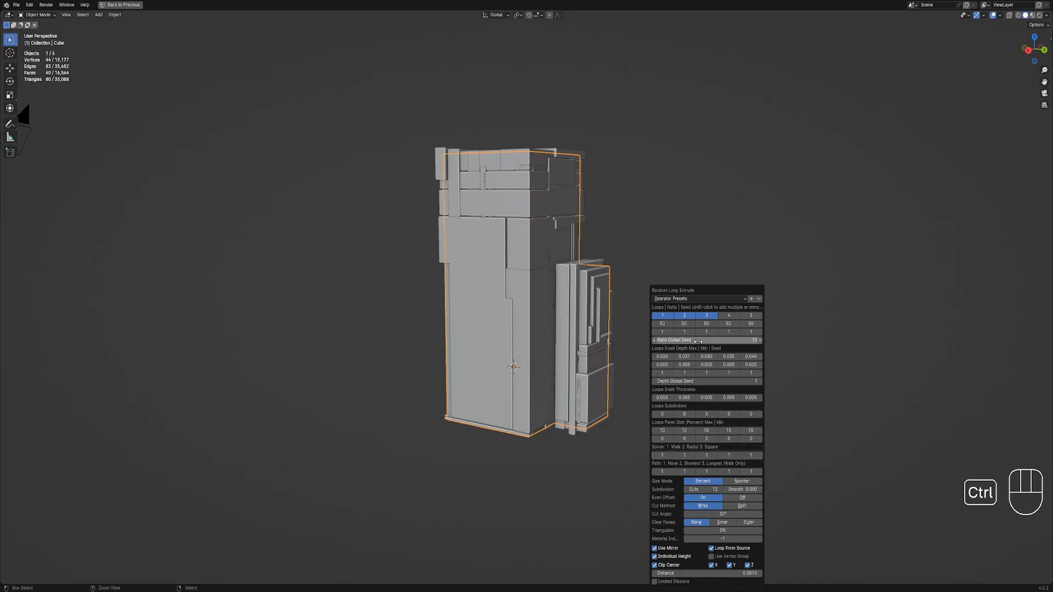
{"action": "left_click", "coordinate": [705, 454]}
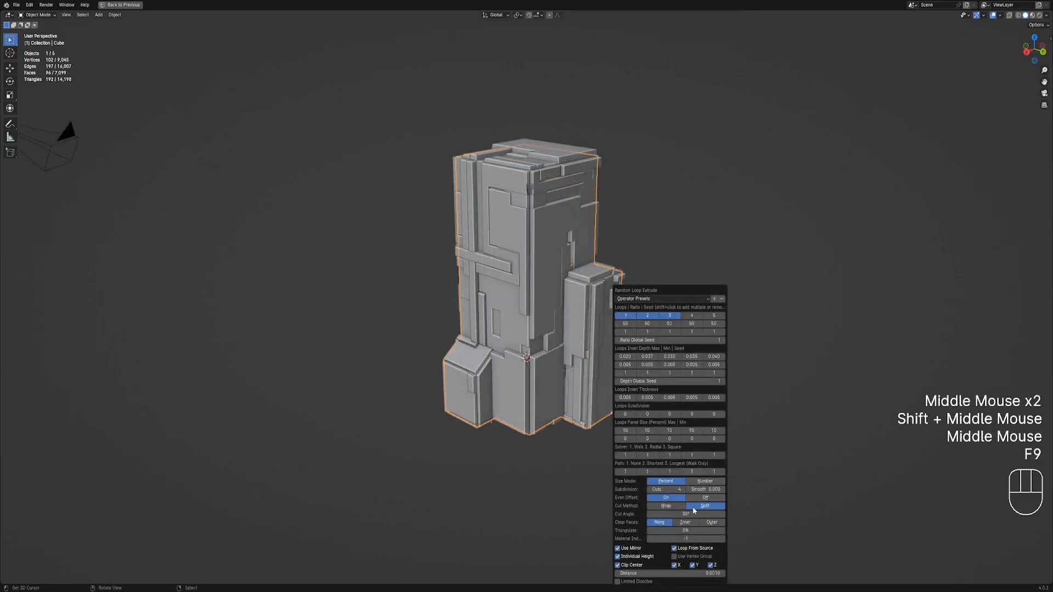
Toggle Cut Method between Wrap and Split, turn Even Offset on, then undo the last tweak.
{"action": "left_click", "coordinate": [666, 505]}
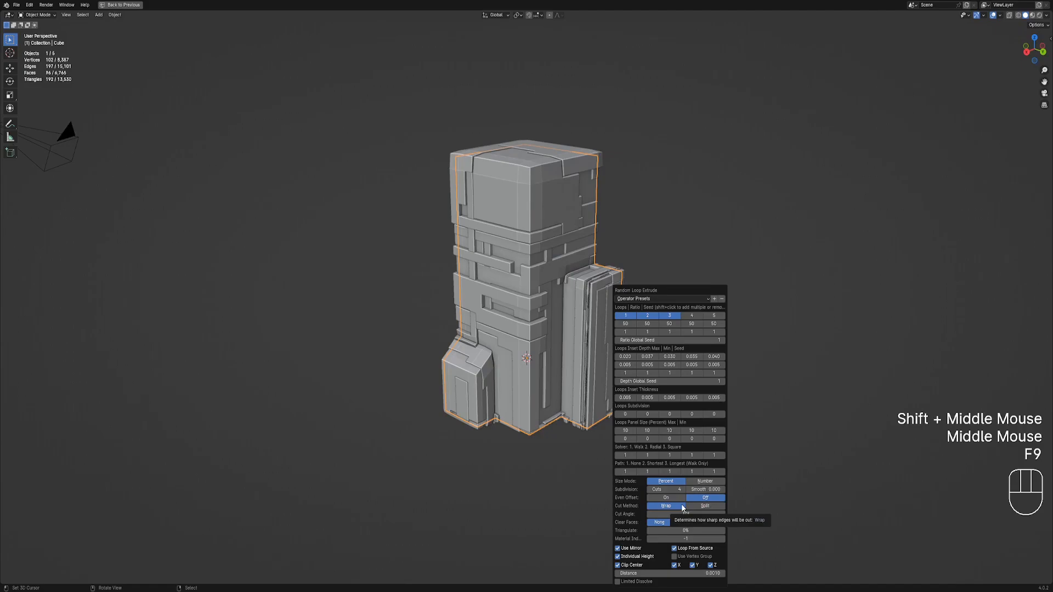
{"action": "left_click", "coordinate": [665, 497]}
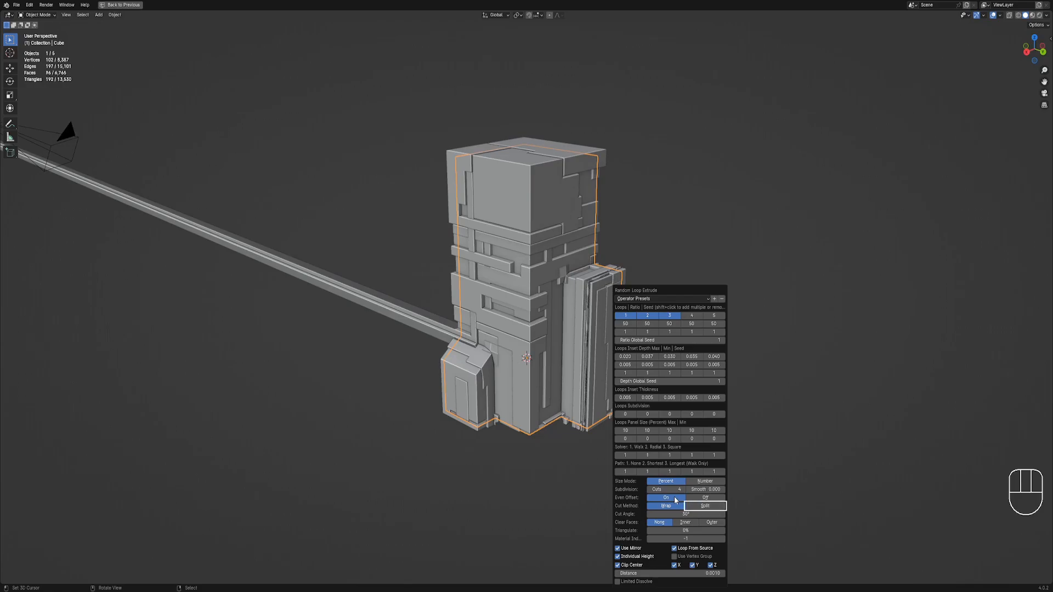
{"action": "left_click", "coordinate": [665, 505]}
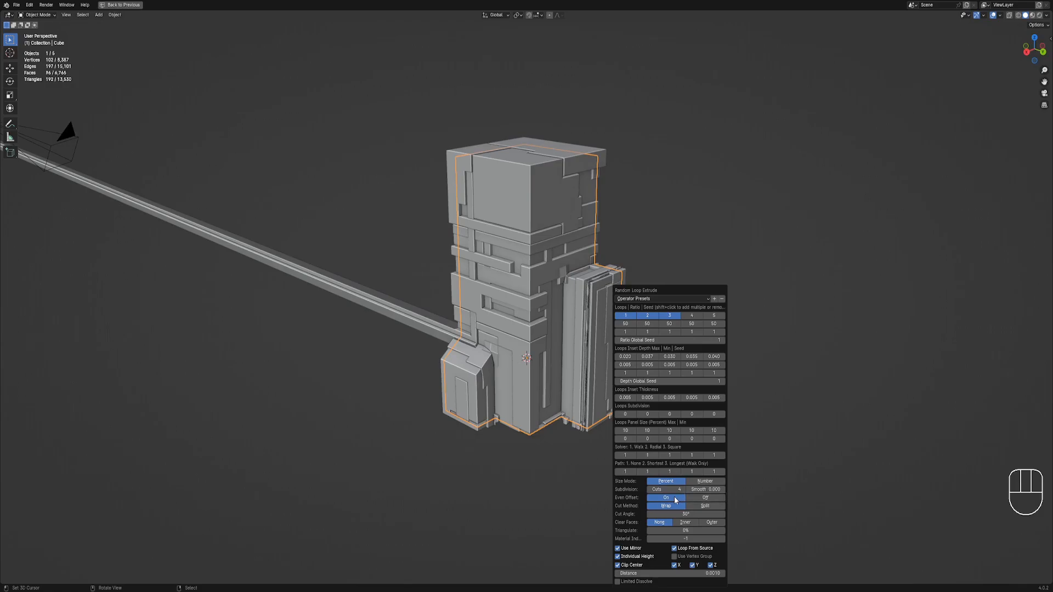
{"action": "key", "text": "ctrl+z"}
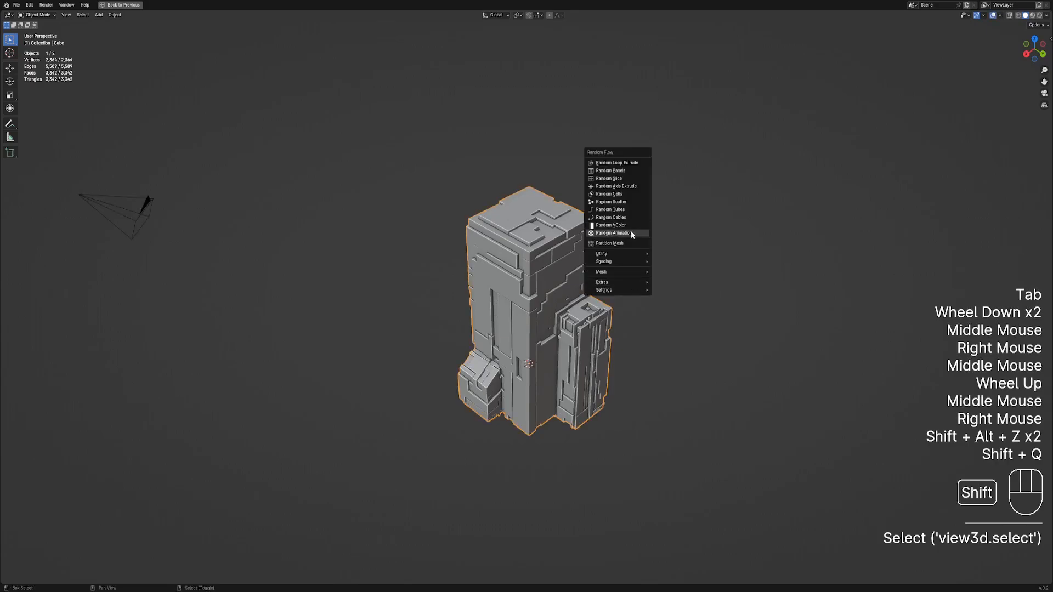
Apply Random VColor from the Random Flow menu and review its settings.
{"action": "left_click", "coordinate": [610, 225]}
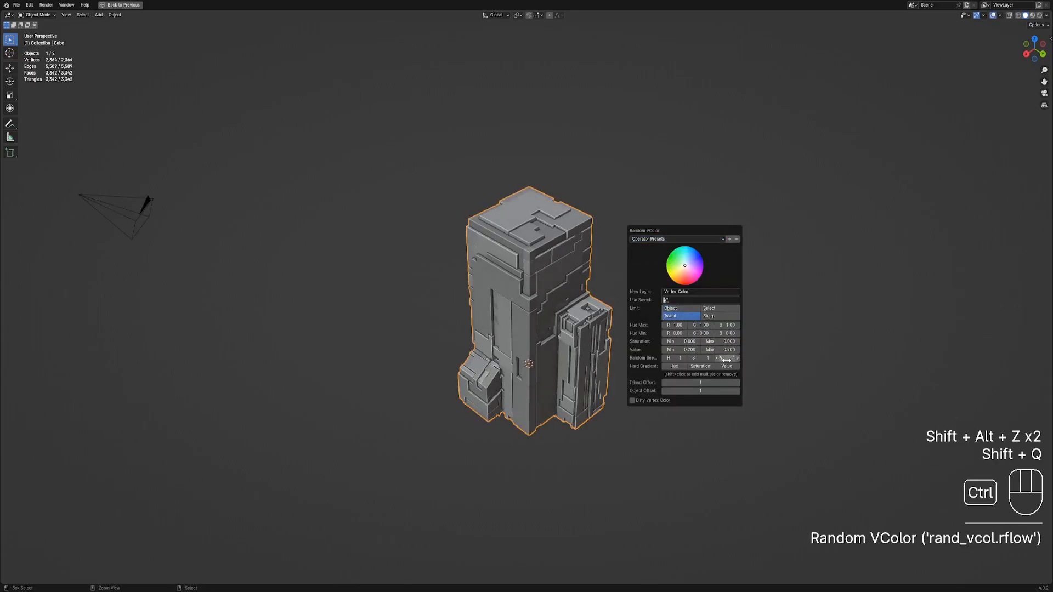
{"action": "scroll", "scroll_direction": "down", "scroll_amount": 3}
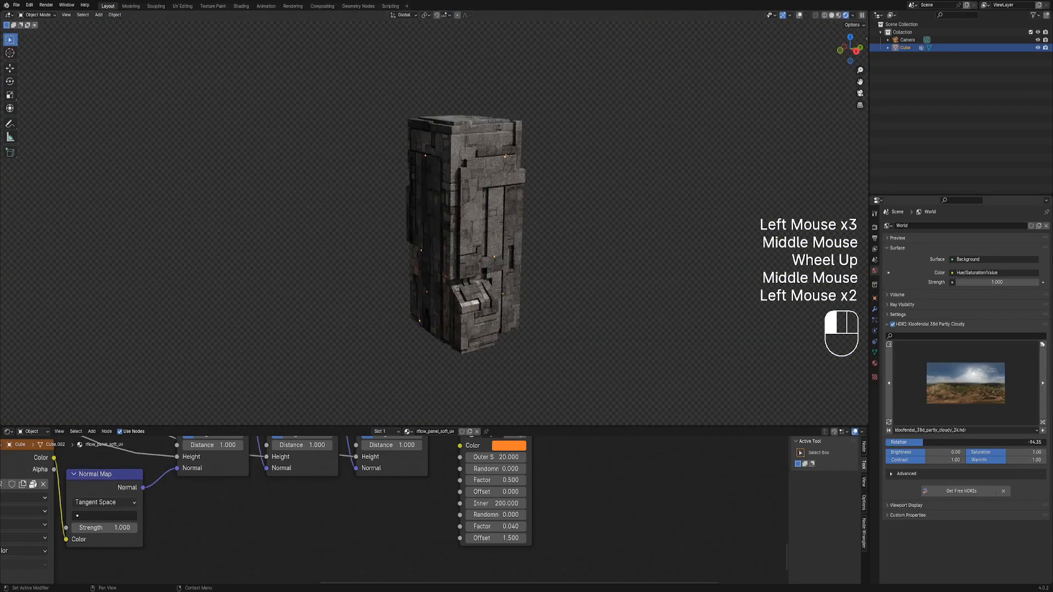
Zoom the view and switch to Material Preview shading to display the weathered stone material.
{"action": "scroll", "scroll_direction": "down", "scroll_amount": 3}
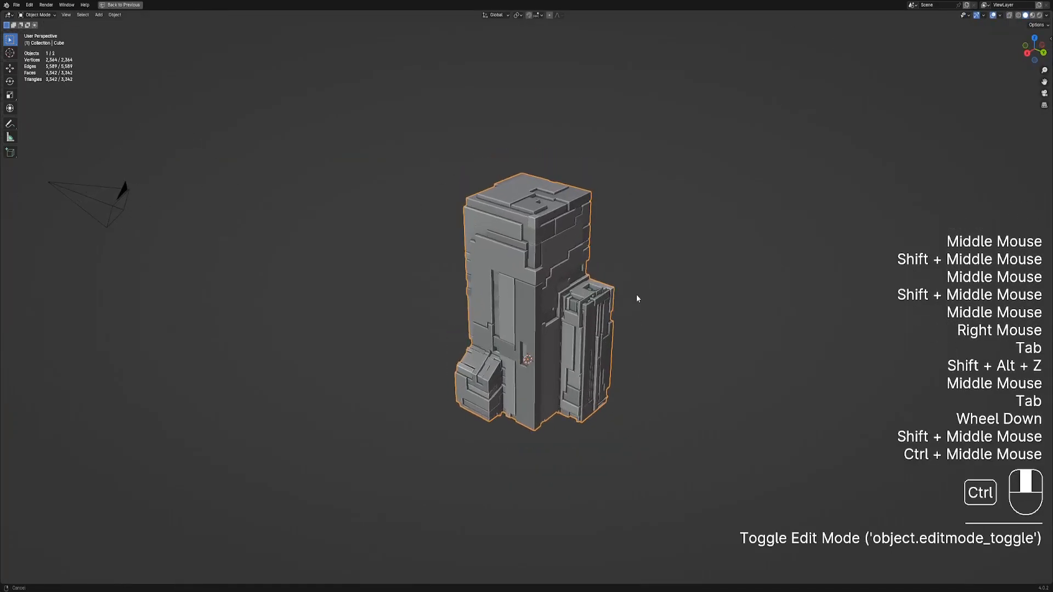
{"action": "key", "text": "z"}
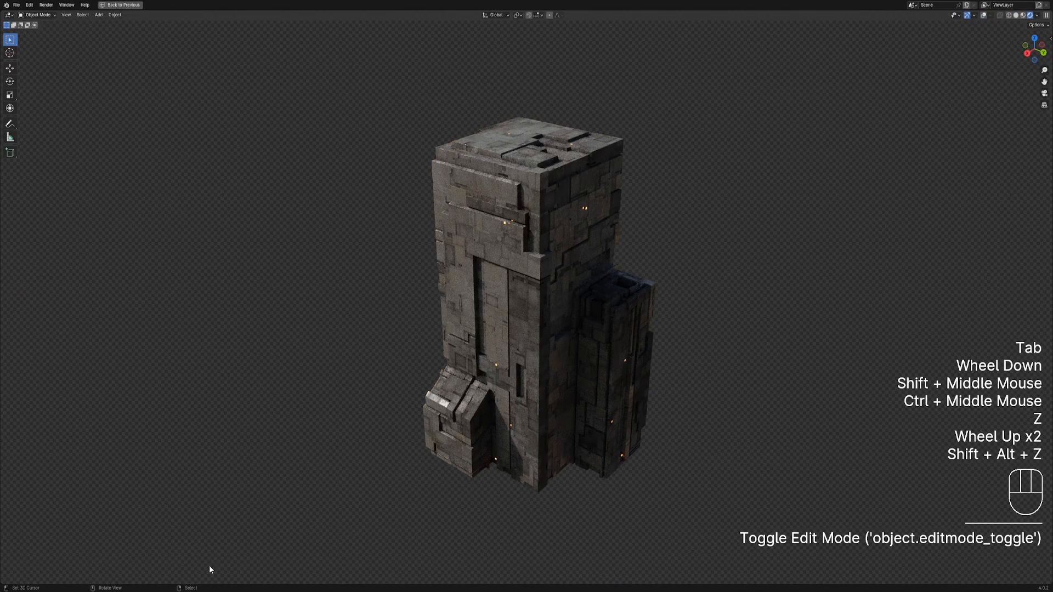